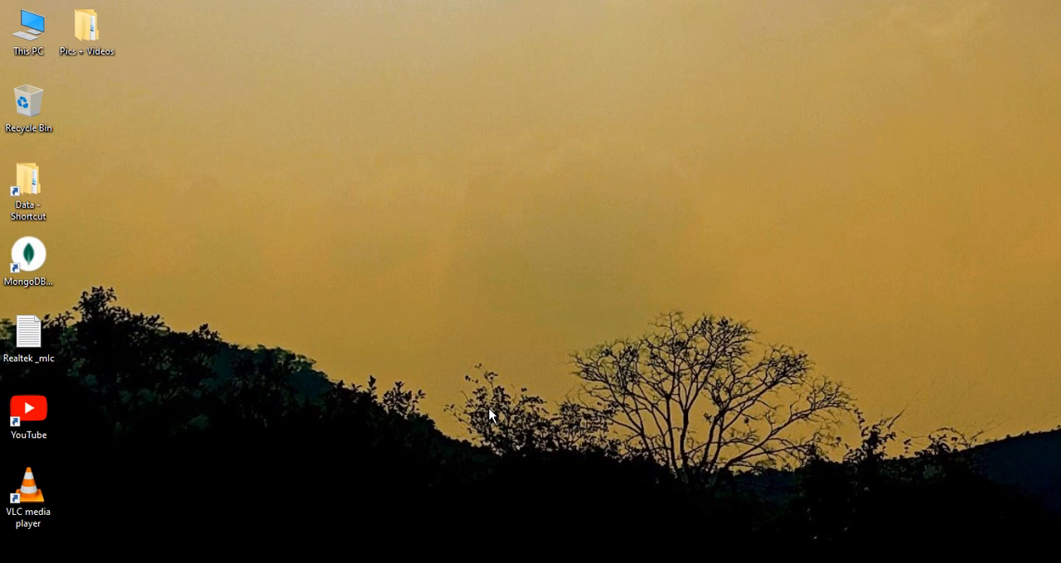
pyautogui.moveTo(476, 406)
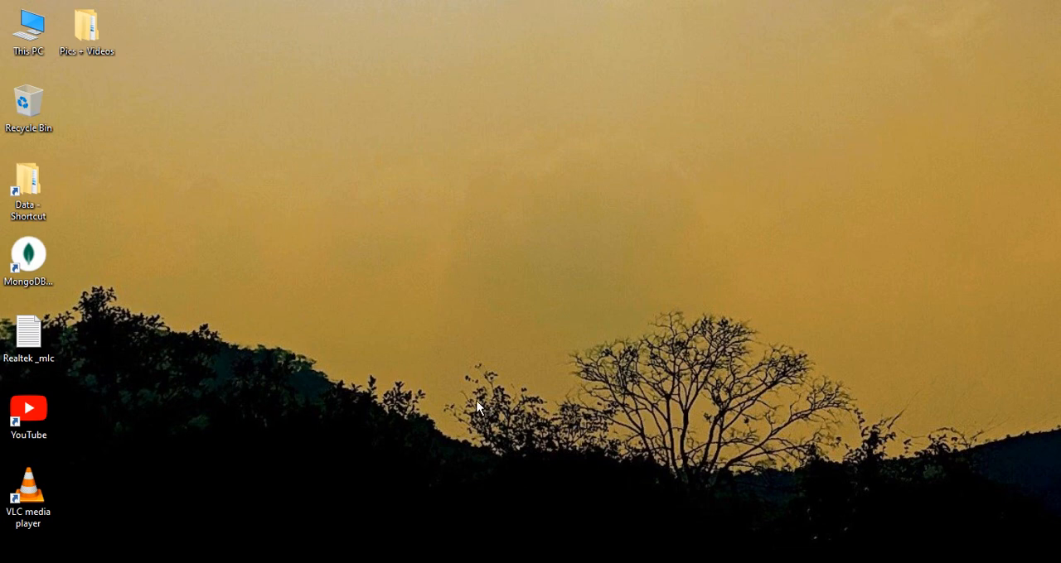
pyautogui.moveTo(5, 547)
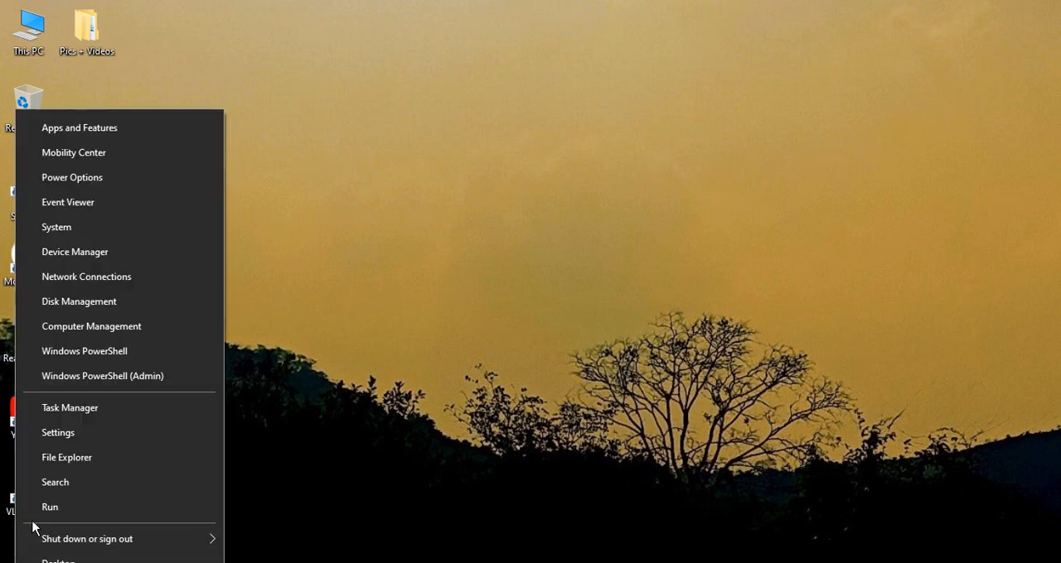
# Step: Reach the Personalization settings from the Win+X menu's Settings entry
pyautogui.click(58, 432)
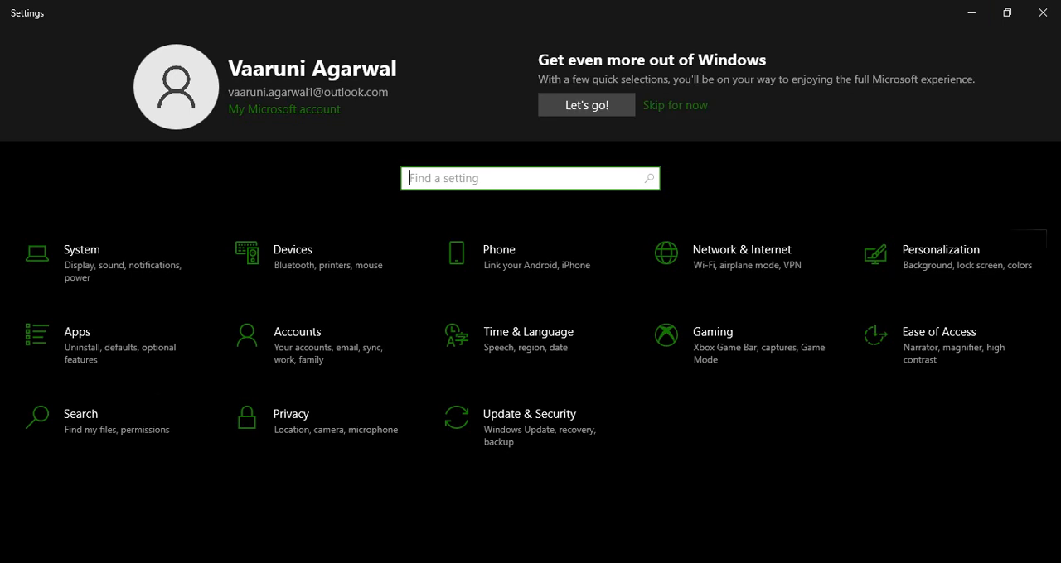
pyautogui.moveTo(907, 283)
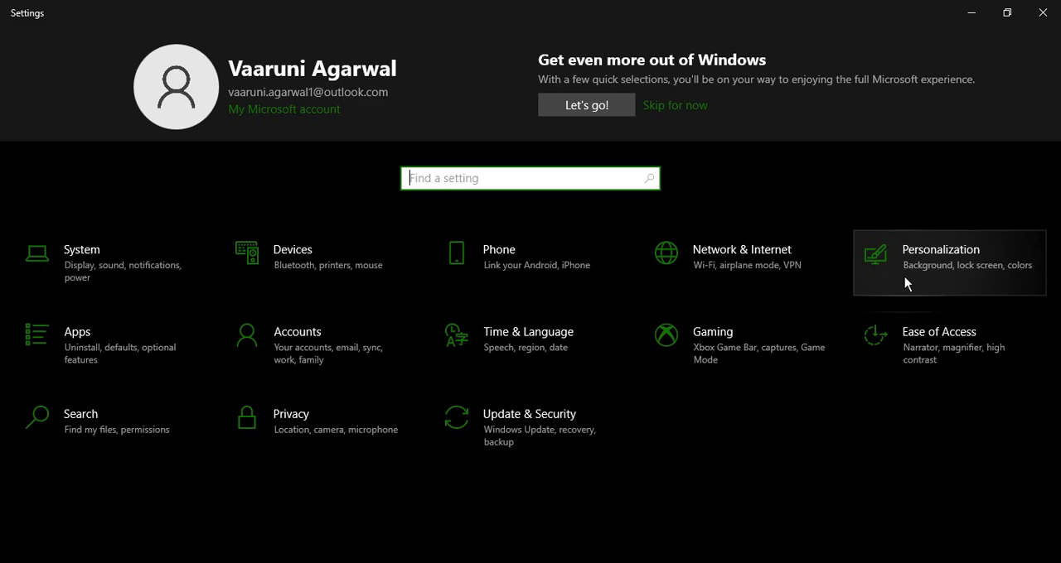
pyautogui.click(940, 249)
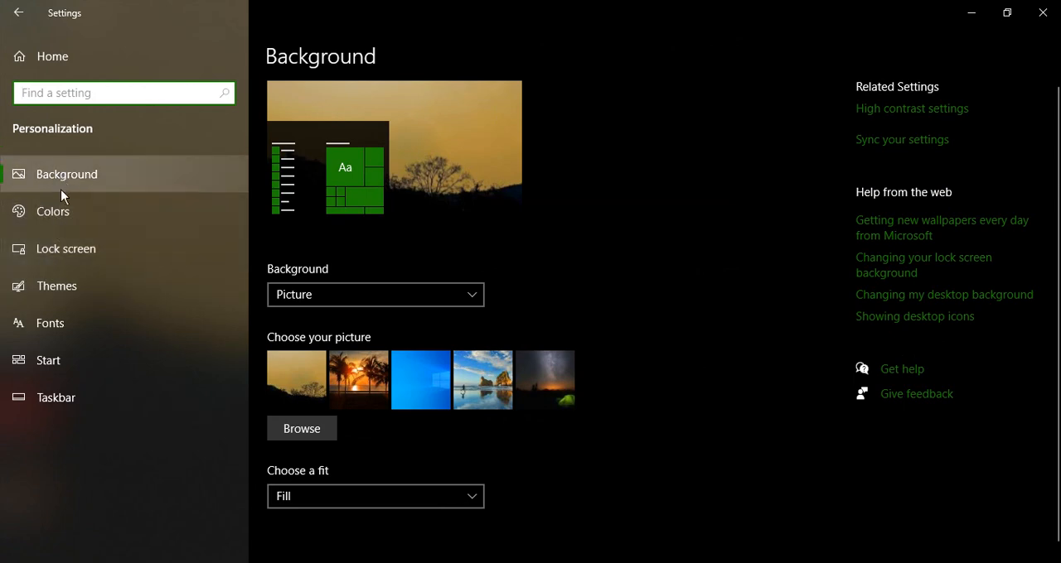
pyautogui.moveTo(47, 265)
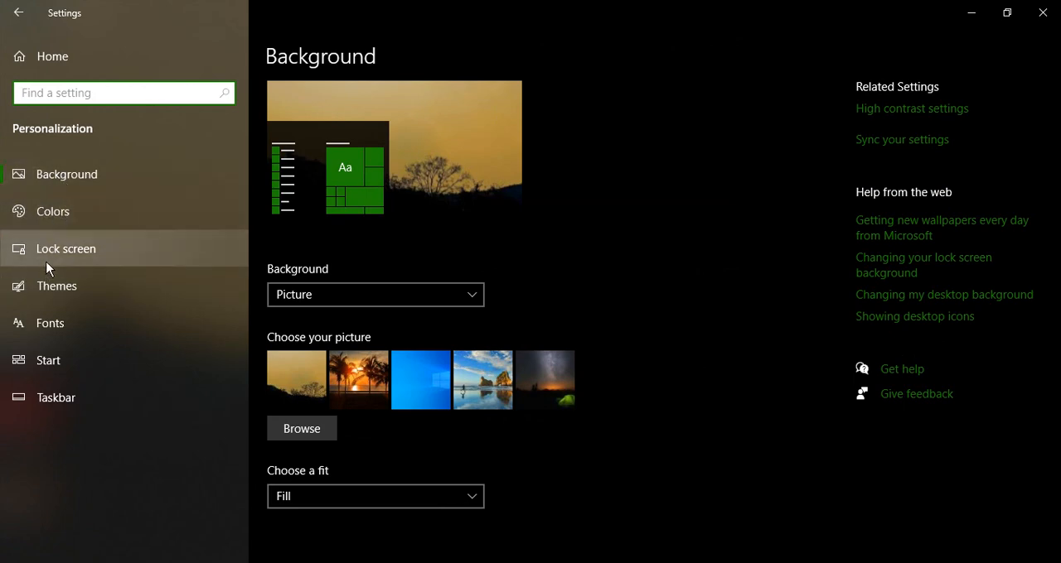
pyautogui.moveTo(77, 262)
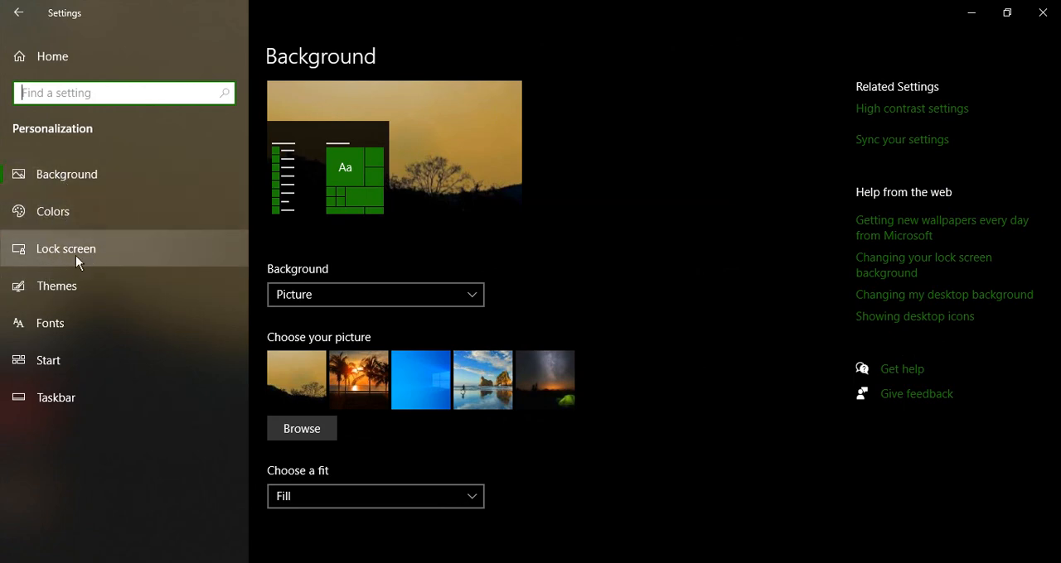
# Step: On the Lock screen page, turn off 'Show lock screen background picture on the sign-in screen'
pyautogui.click(66, 249)
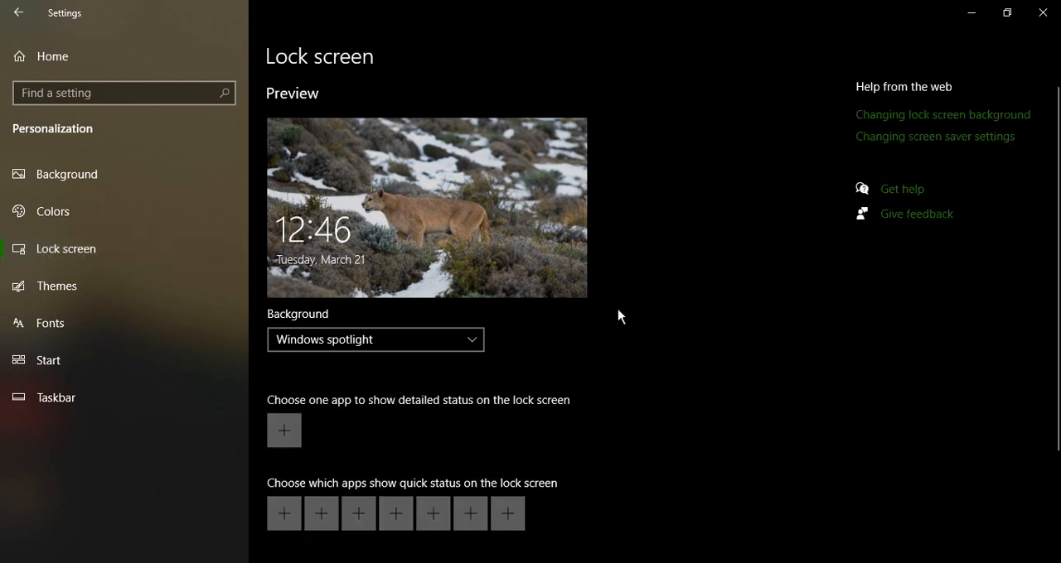
pyautogui.scroll(-3)
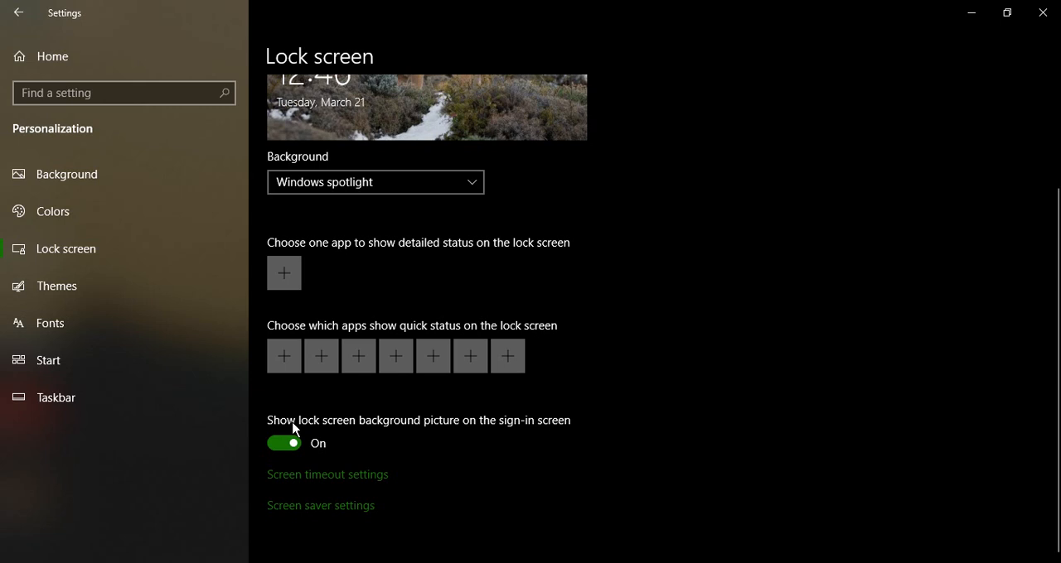
pyautogui.moveTo(522, 427)
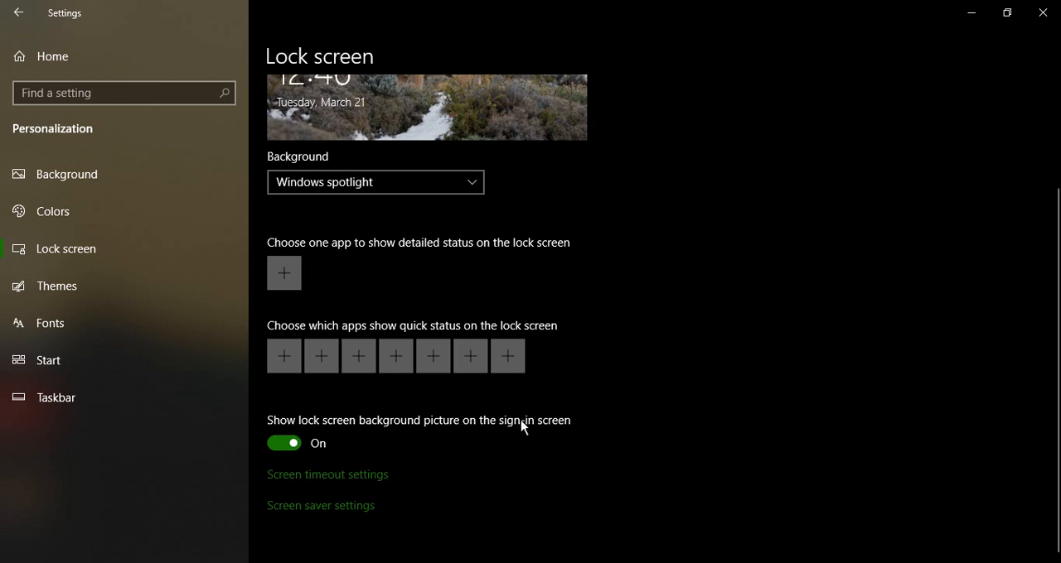
pyautogui.click(284, 444)
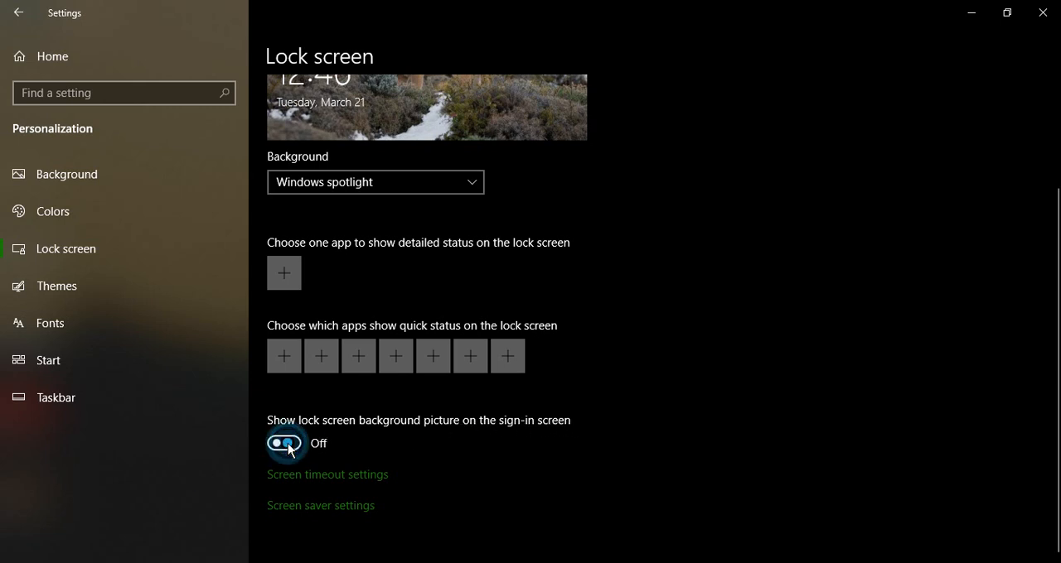
pyautogui.moveTo(414, 465)
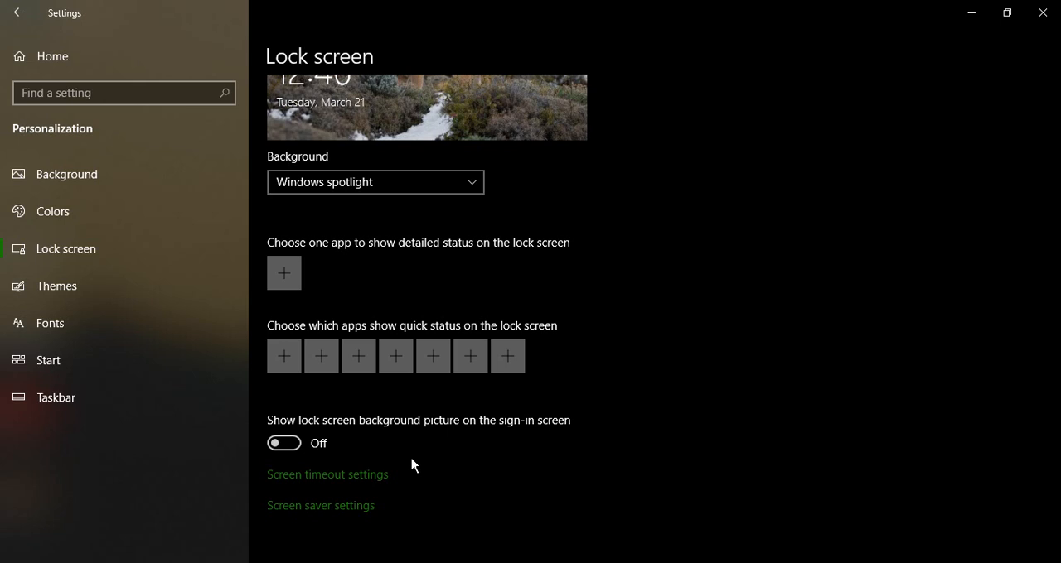
pyautogui.moveTo(522, 510)
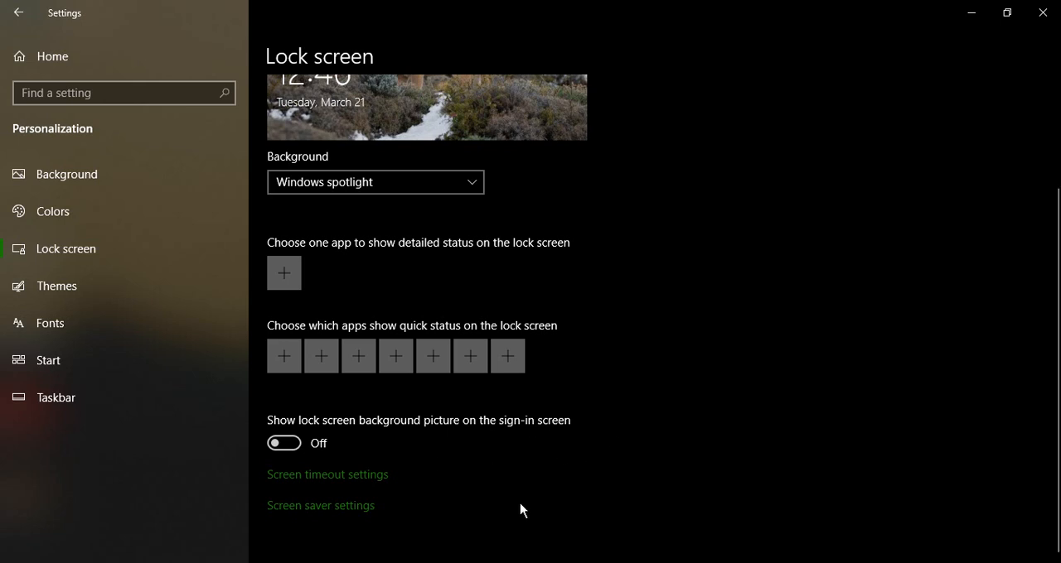